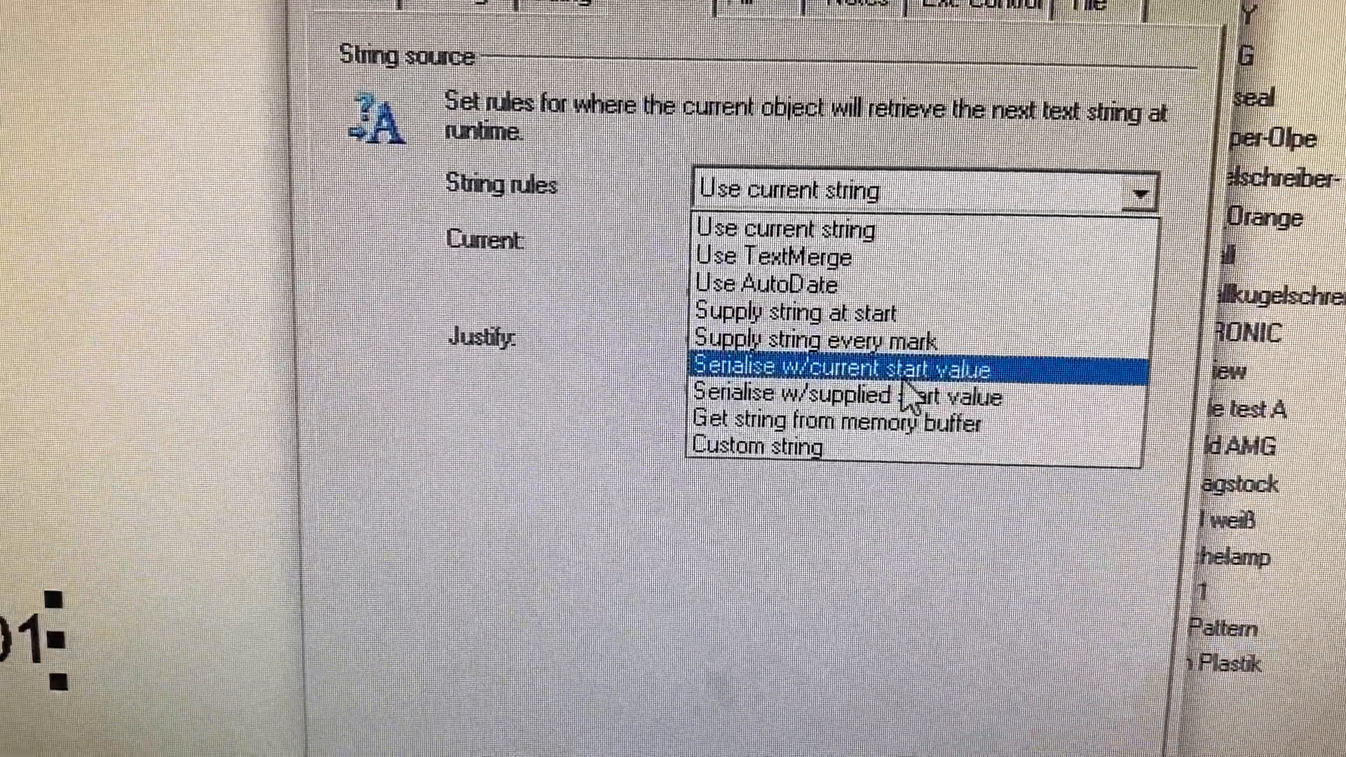
- Set the text's string rule to 'Serialise w/current start value'
left_click(846, 367)
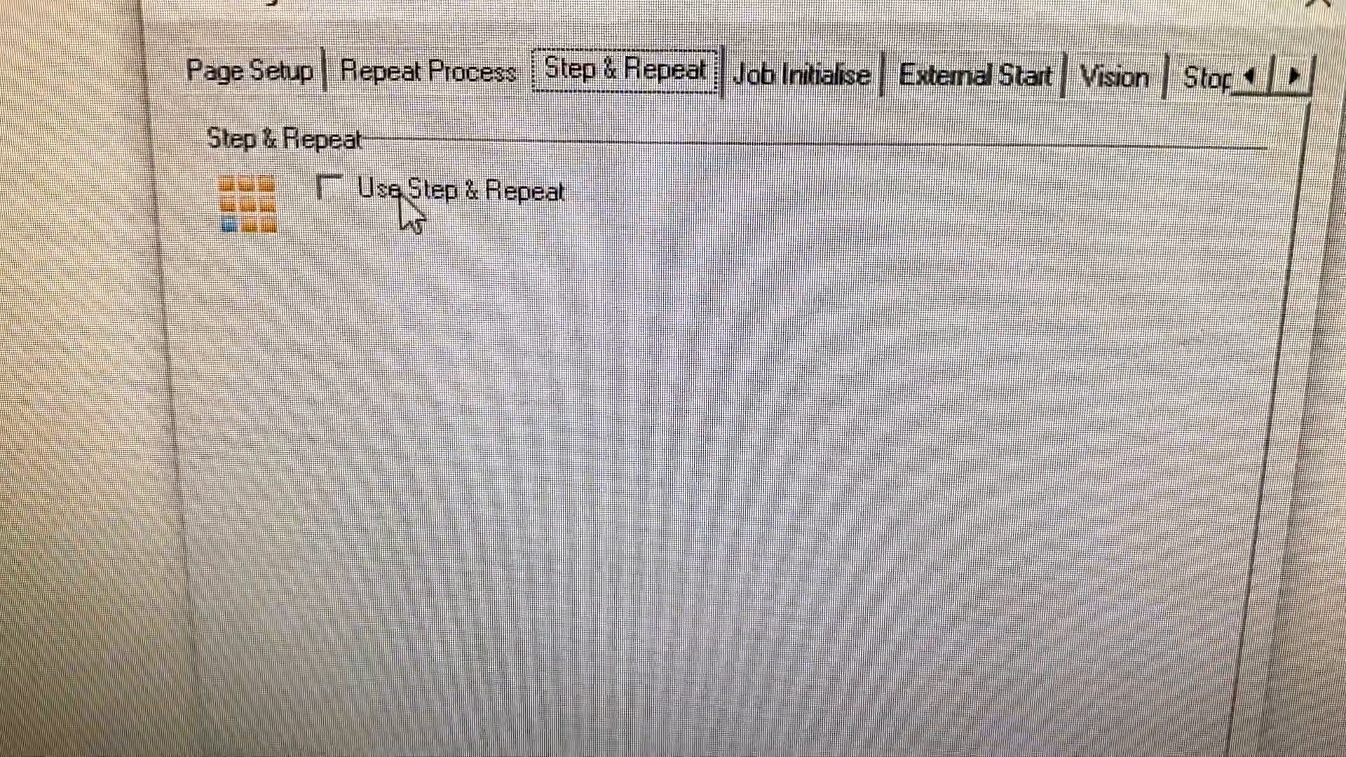
- Enable Step & Repeat with 4 rows at -25.00 mm pitch and accept the settings
left_click(332, 191)
type("4")
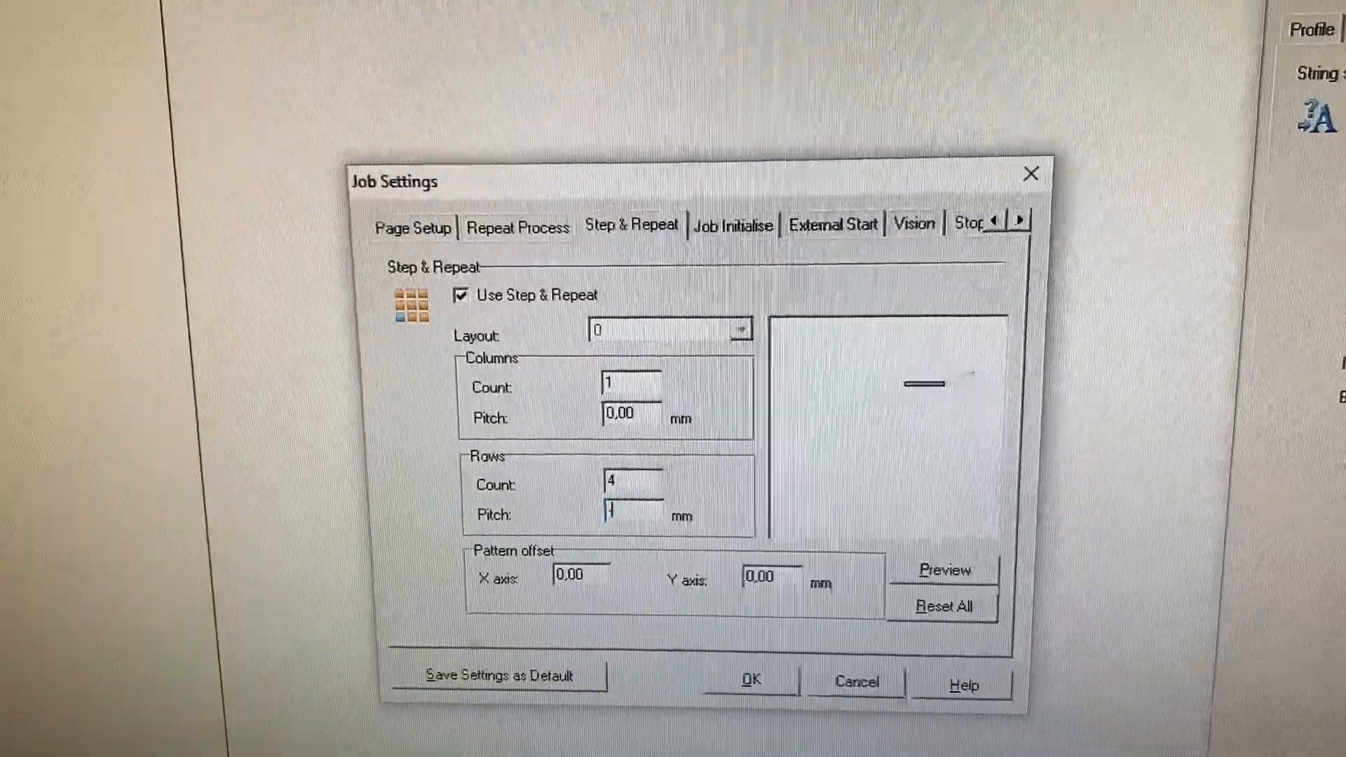
type("-25.00")
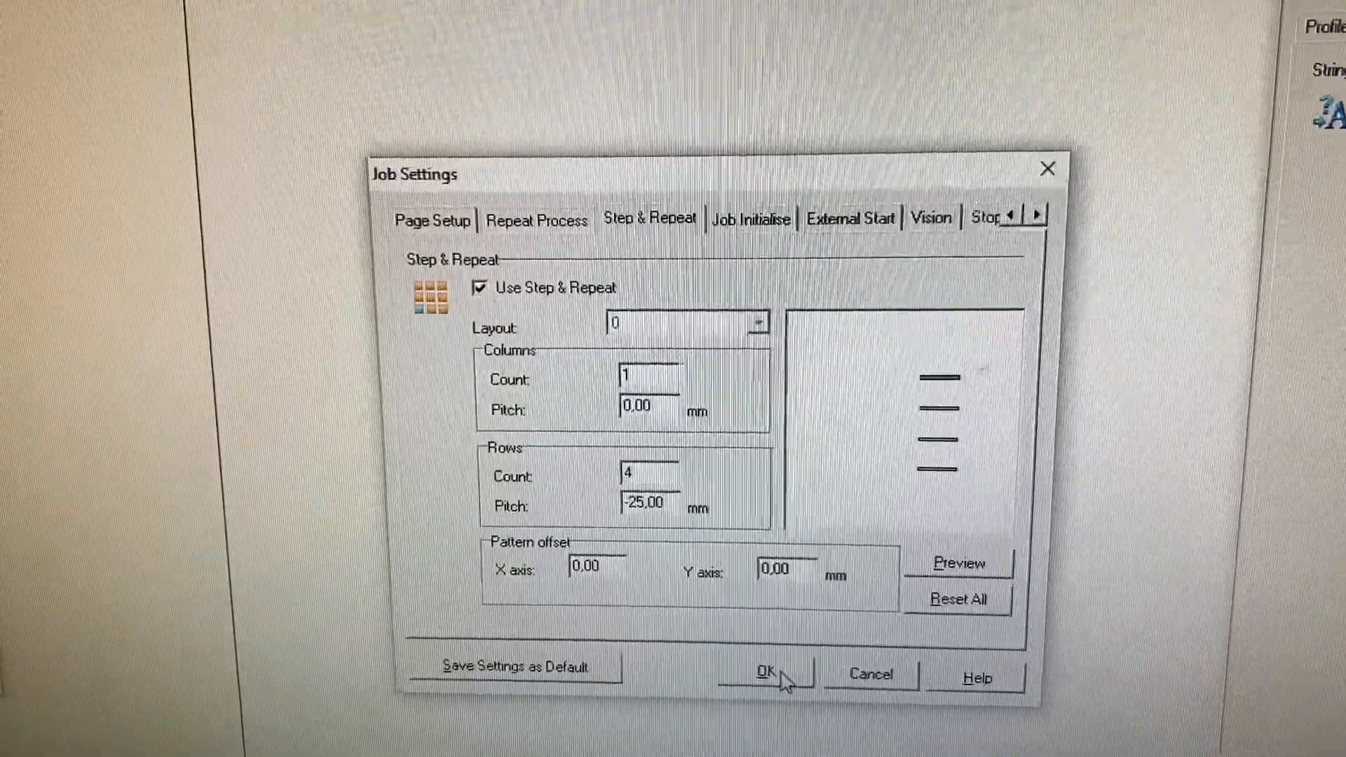
left_click(762, 672)
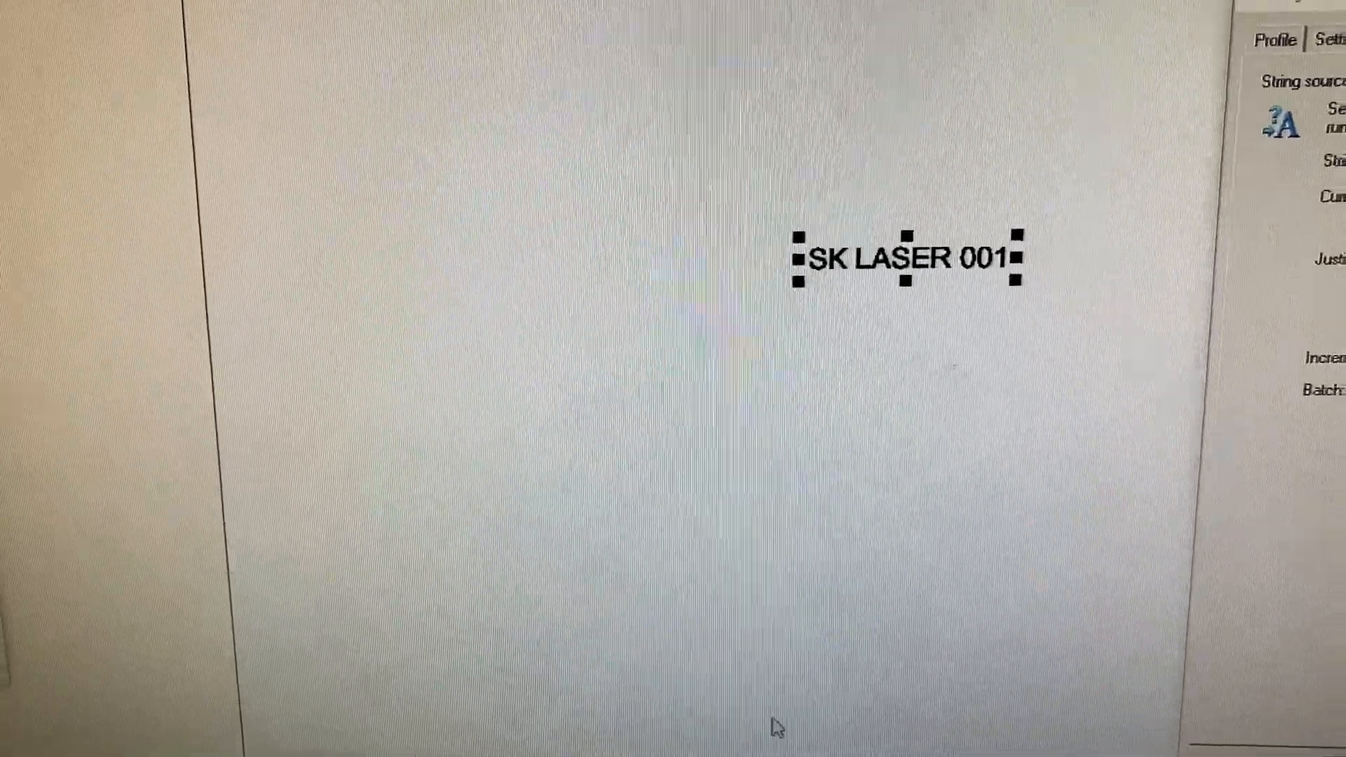